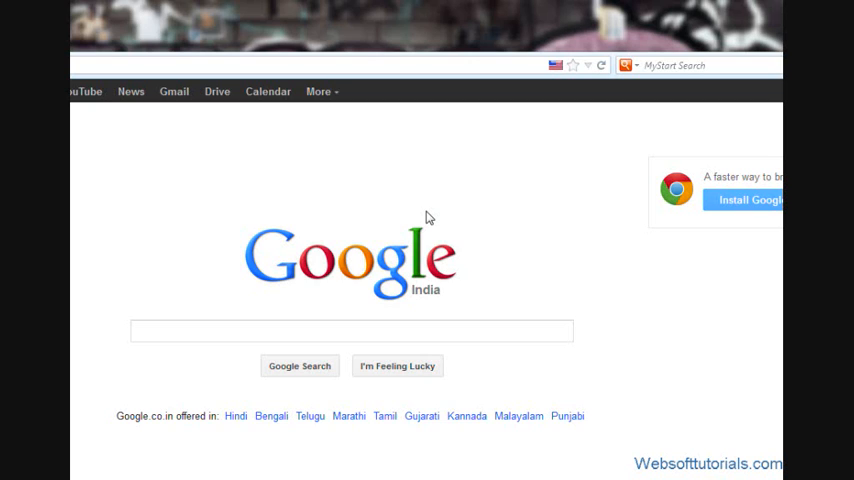
Step: Search Google for jqueryui.com and open the jQuery UI site result
{"action": "left_click", "coordinate": [320, 330]}
{"action": "type", "text": "jqueryui.com"}
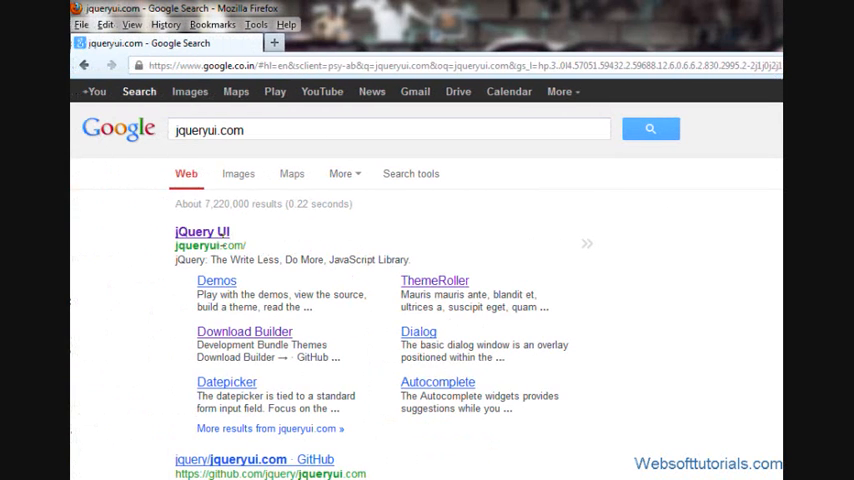
{"action": "left_click", "coordinate": [202, 231]}
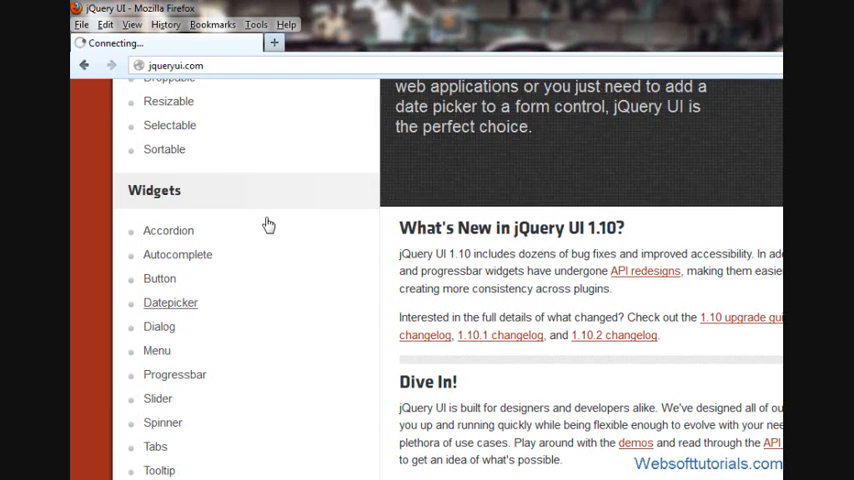
Step: Open the Datepicker demo page, then go to the Download Builder
{"action": "left_click", "coordinate": [170, 302]}
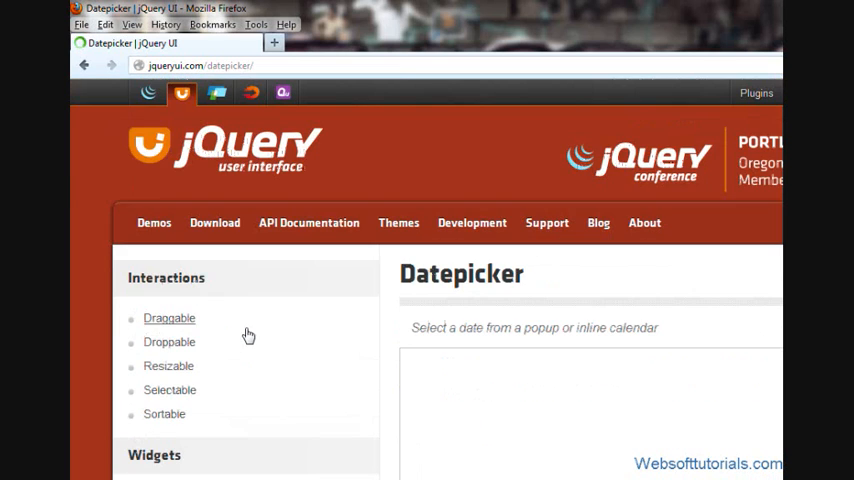
{"action": "left_click", "coordinate": [214, 222]}
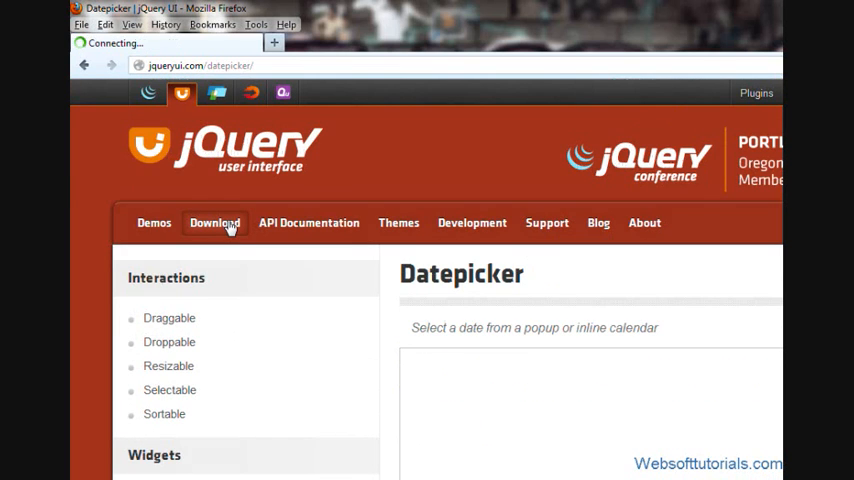
{"action": "left_click", "coordinate": [214, 222]}
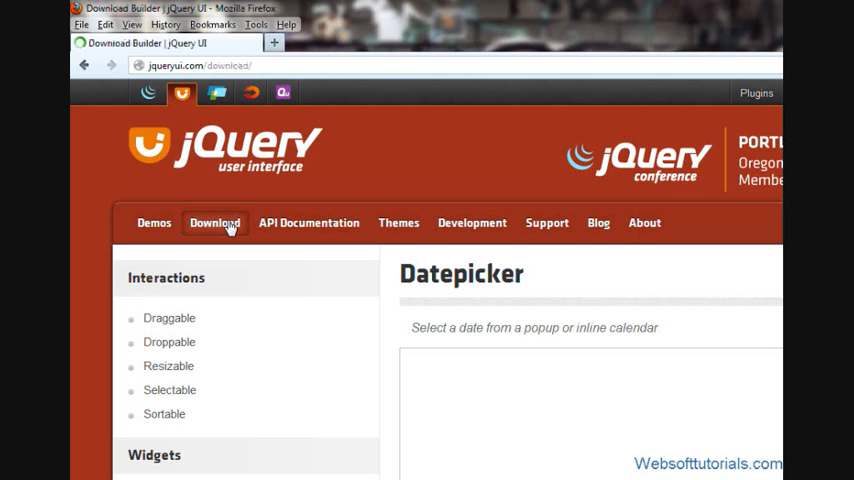
{"action": "left_click", "coordinate": [215, 222]}
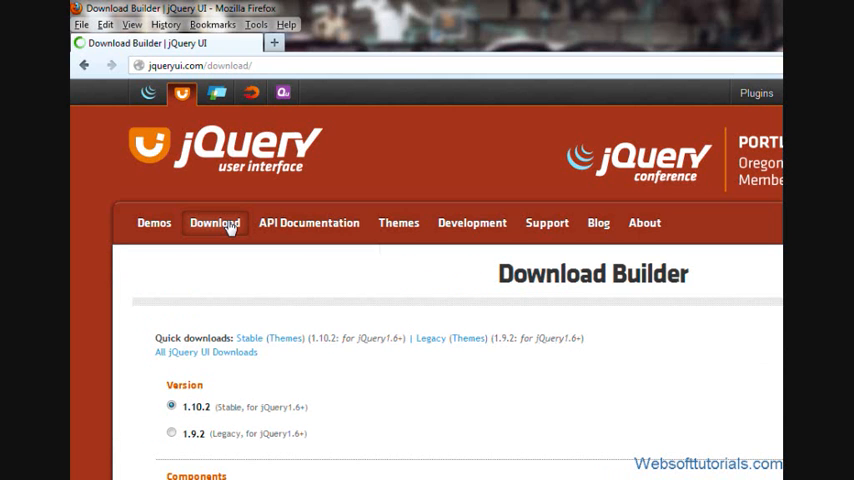
{"action": "scroll", "scroll_direction": "down", "scroll_amount": 3}
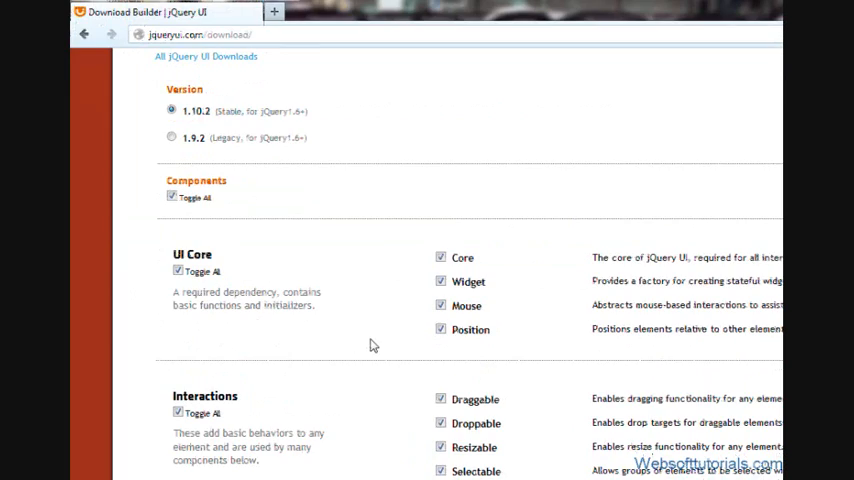
{"action": "scroll", "scroll_direction": "down", "scroll_amount": 3}
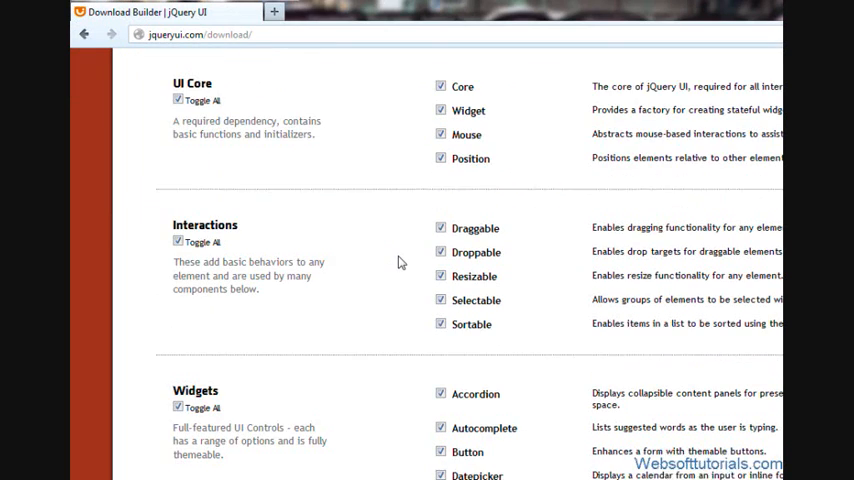
{"action": "scroll", "scroll_direction": "down", "scroll_amount": 3}
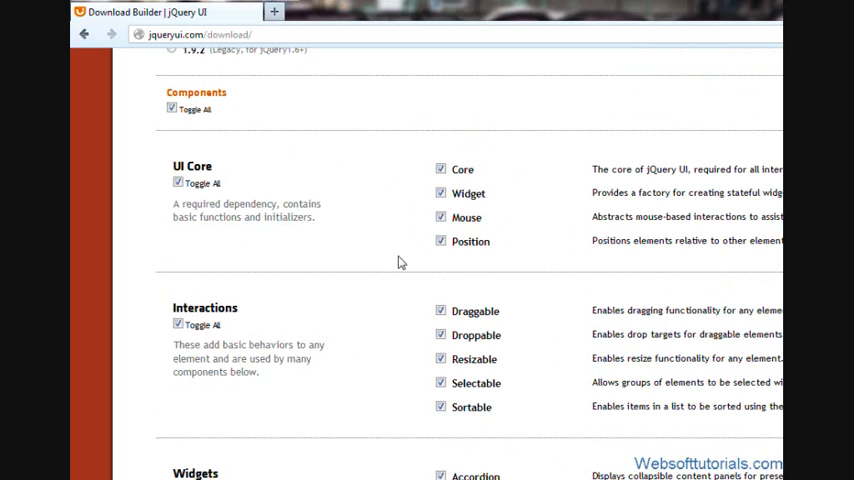
{"action": "scroll", "scroll_direction": "down", "scroll_amount": 3}
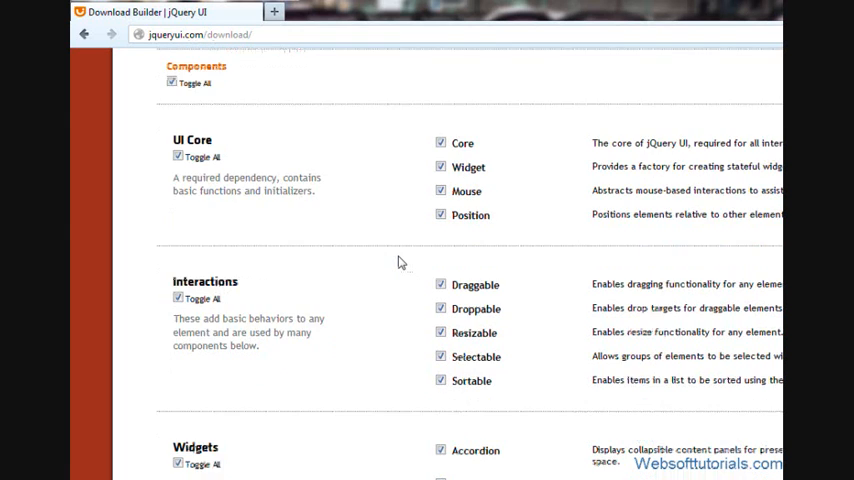
{"action": "scroll", "scroll_direction": "down", "scroll_amount": 3}
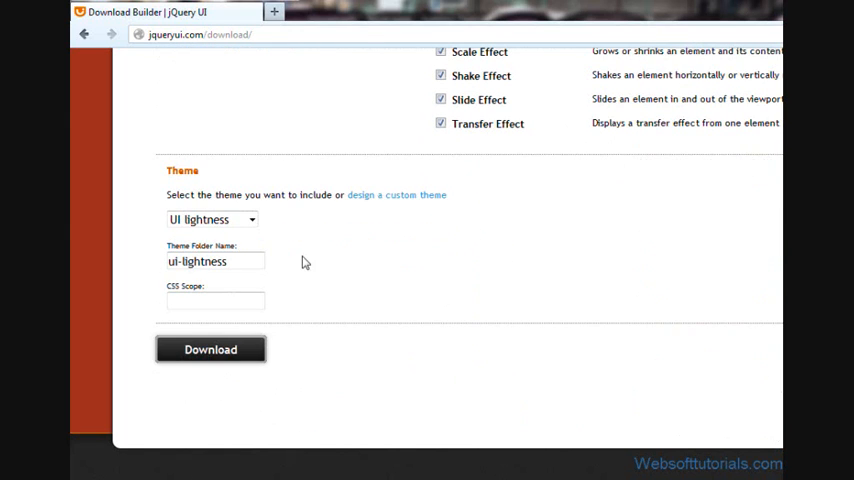
{"action": "left_click", "coordinate": [210, 219]}
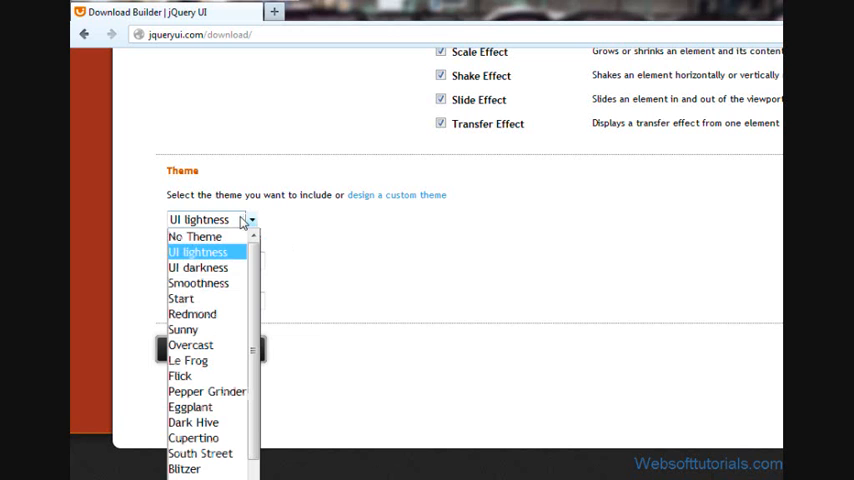
{"action": "left_click", "coordinate": [197, 251]}
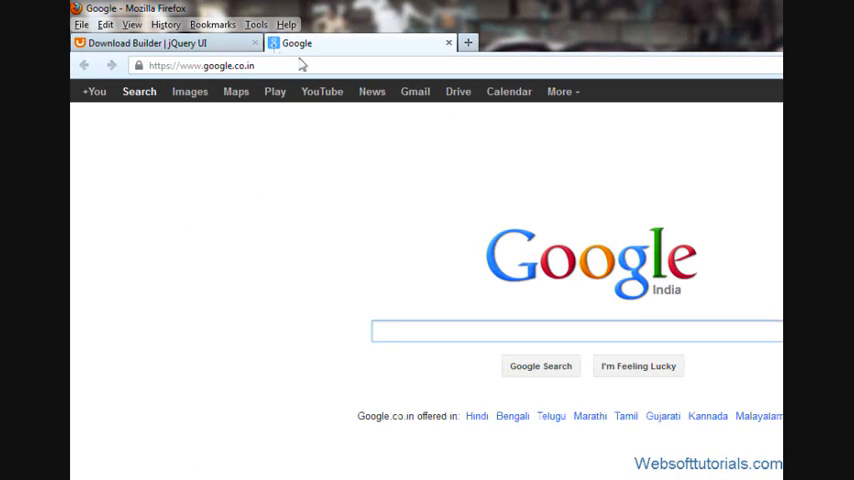
Step: Search 'jquery themeroller' in a new tab and open the ThemeRoller | jQuery UI result
{"action": "type", "text": "jqueryui"}
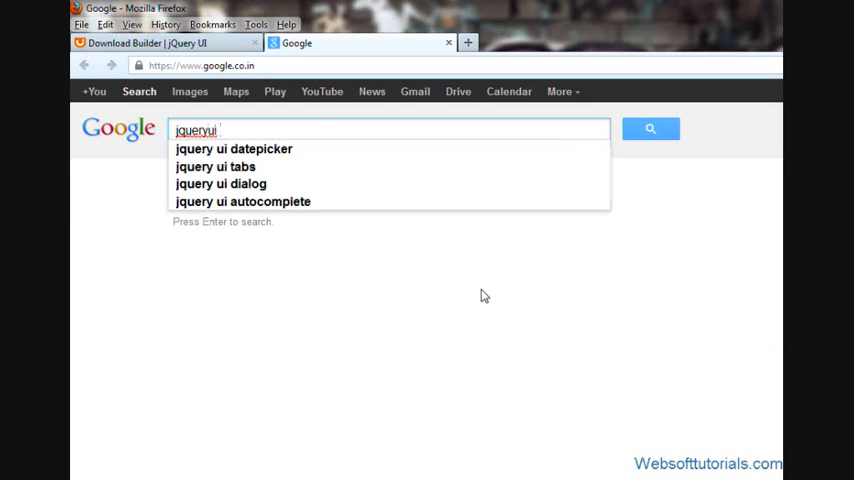
{"action": "type", "text": "themeroller"}
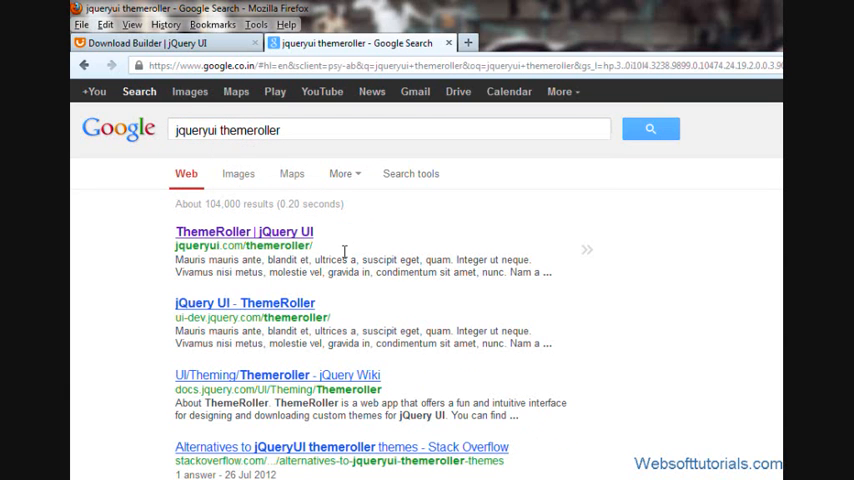
{"action": "left_click", "coordinate": [245, 231]}
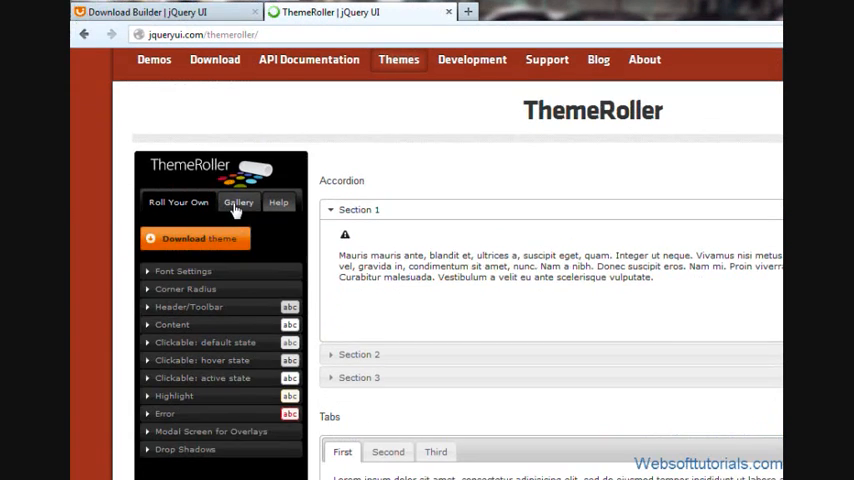
Step: Show the ThemeRoller Gallery tab and scroll through the theme previews
{"action": "left_click", "coordinate": [238, 201]}
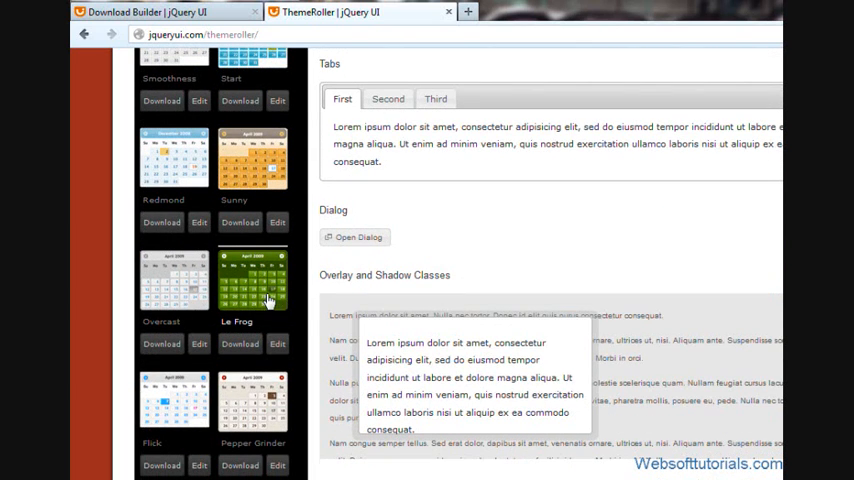
{"action": "mouse_move", "coordinate": [268, 300]}
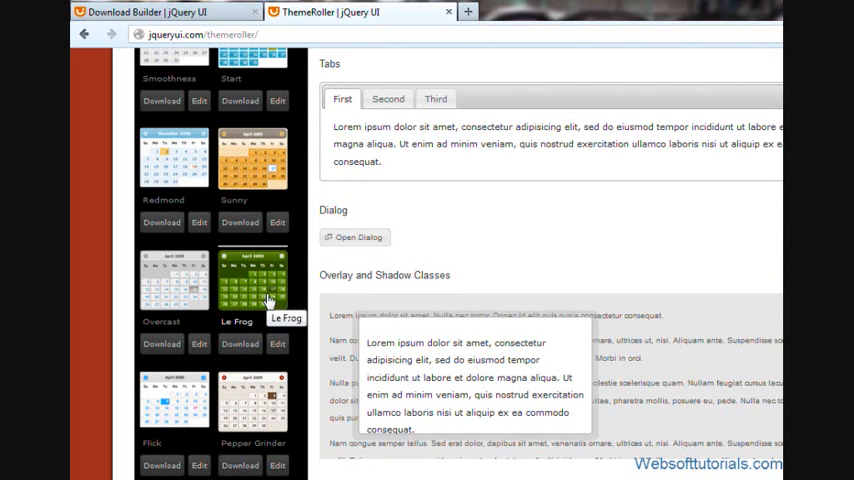
{"action": "scroll", "scroll_direction": "down", "scroll_amount": 3}
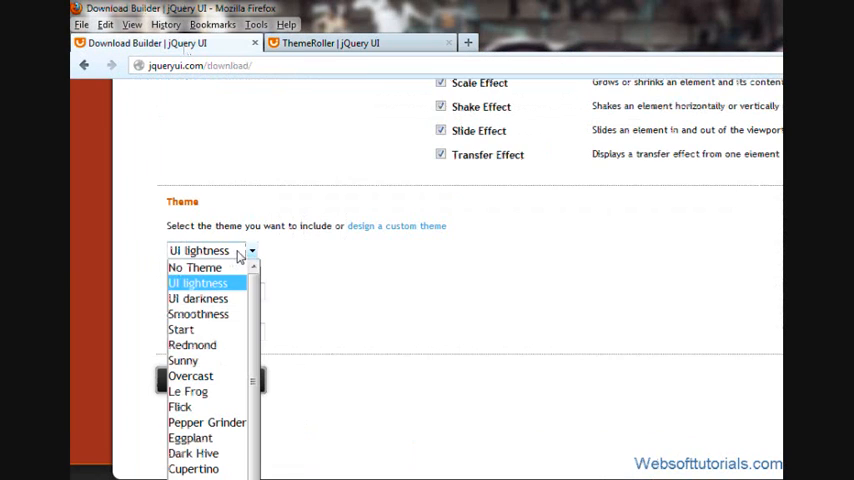
{"action": "mouse_move", "coordinate": [181, 329]}
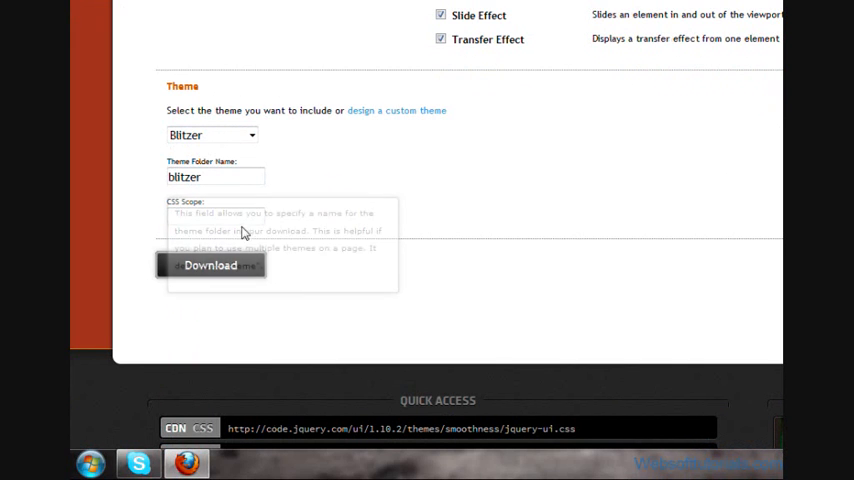
Step: Select the Blitzer theme and download jquery-ui-1.10.2.custom.zip
{"action": "left_click", "coordinate": [210, 265]}
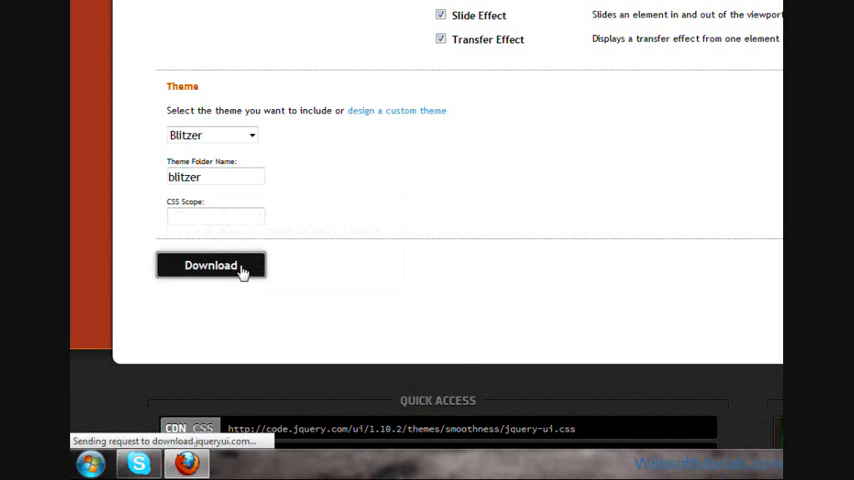
{"action": "left_click", "coordinate": [210, 265]}
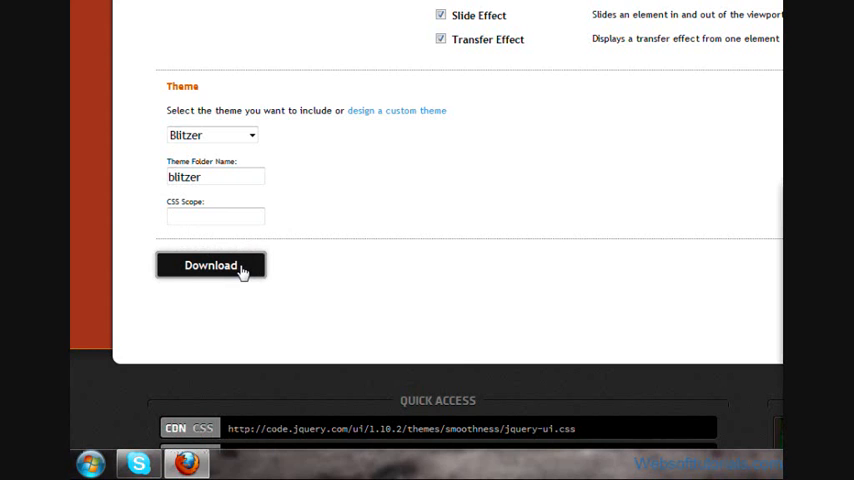
{"action": "left_click", "coordinate": [210, 265]}
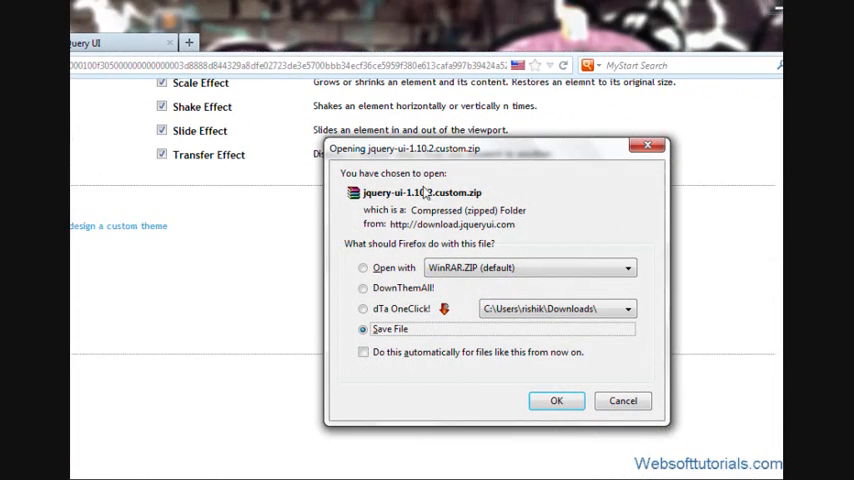